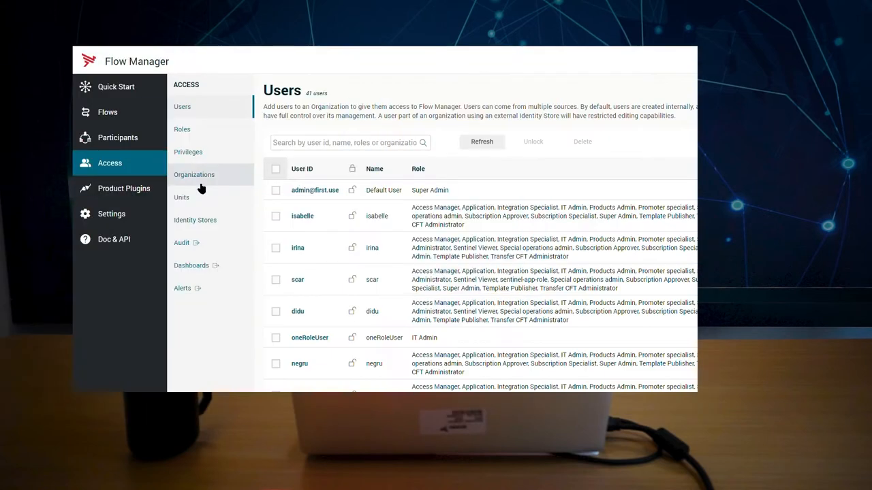
Step: Show the Units list under Access instead of the users list
left_click(181, 196)
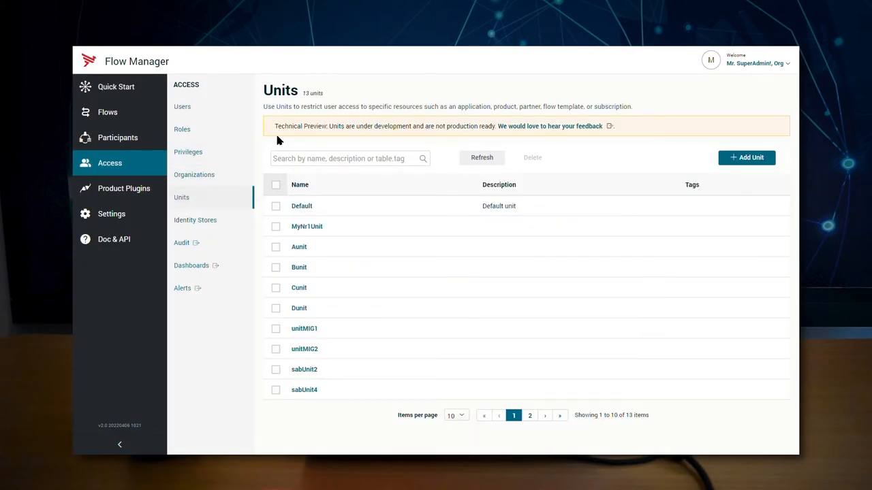
mouse_move(351, 137)
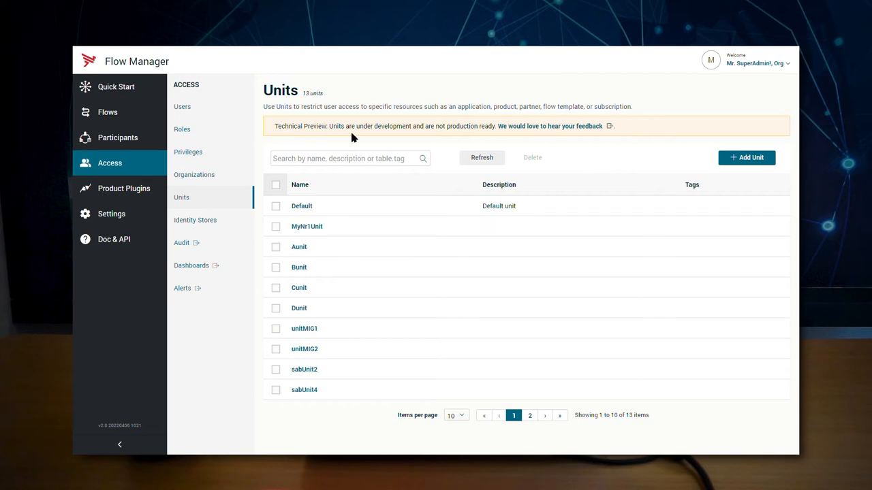
mouse_move(499, 134)
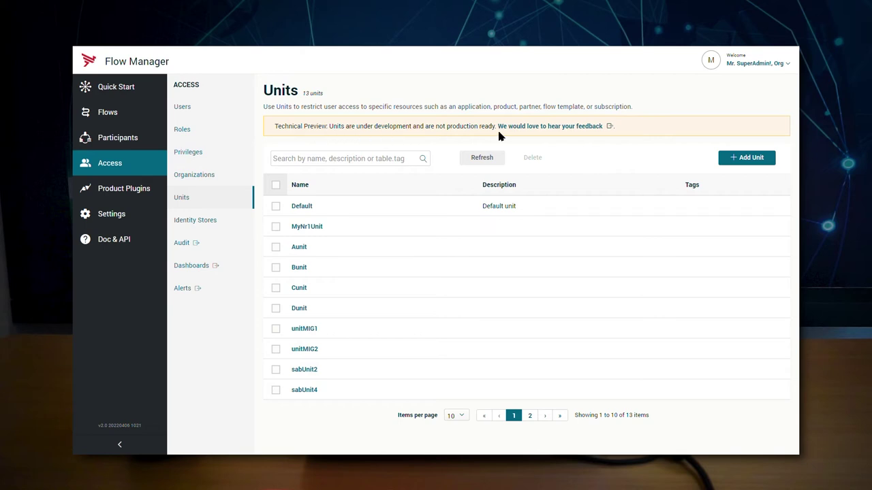
mouse_move(553, 134)
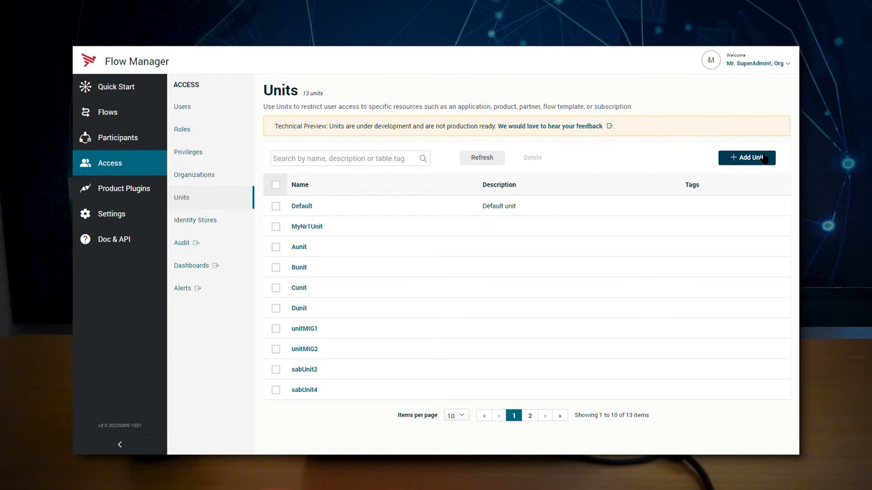
Step: Add unit ST_Management_unit described as restricting ST management only to users in this unit
left_click(747, 158)
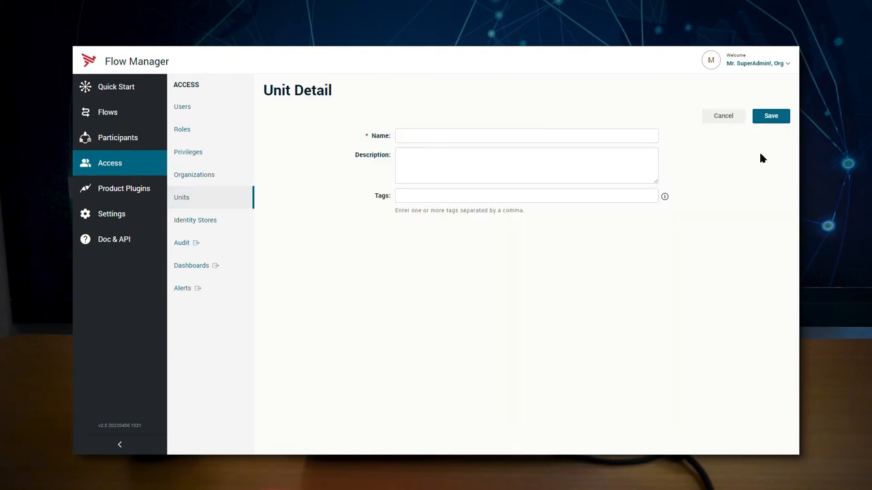
type("ST_Management_unit")
type("Restrict ST")
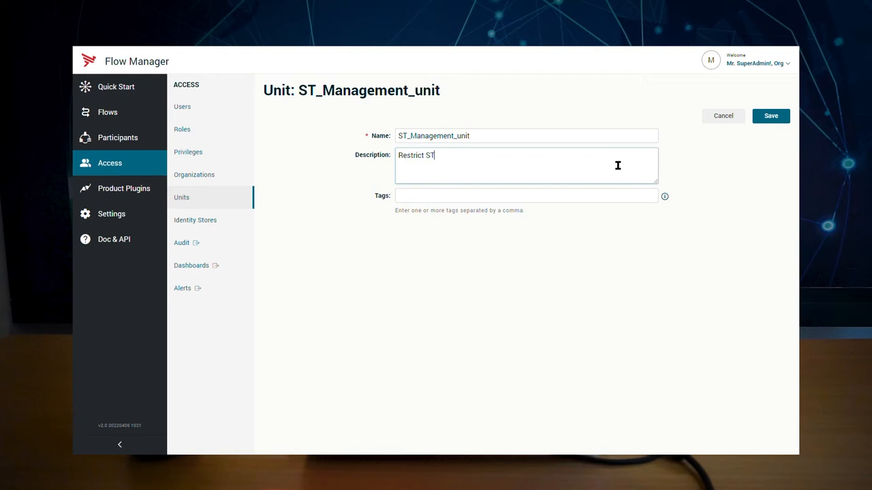
type("management only to users in this unit")
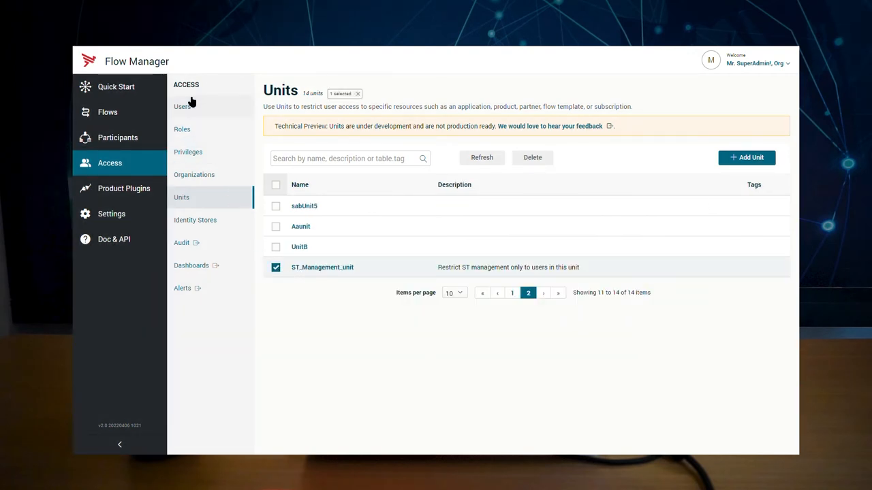
Step: Find the user 'I am a SuperAdmin' in the Users list and view its details
left_click(183, 106)
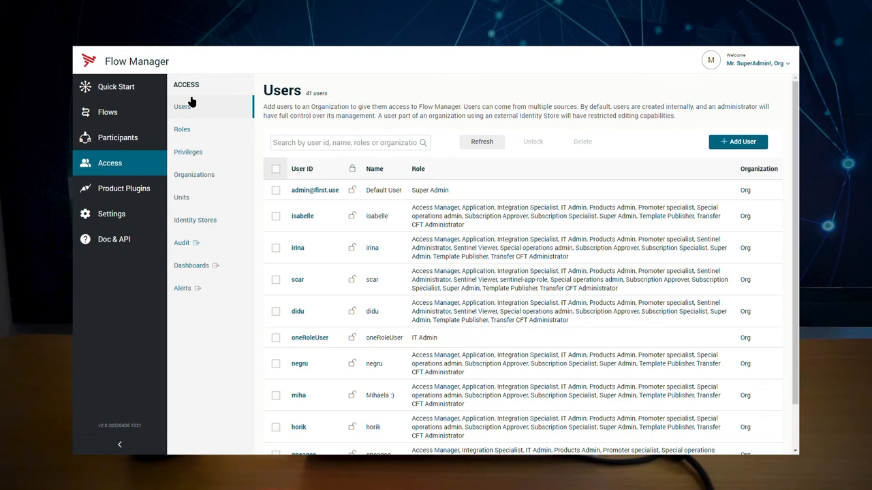
left_click(348, 143)
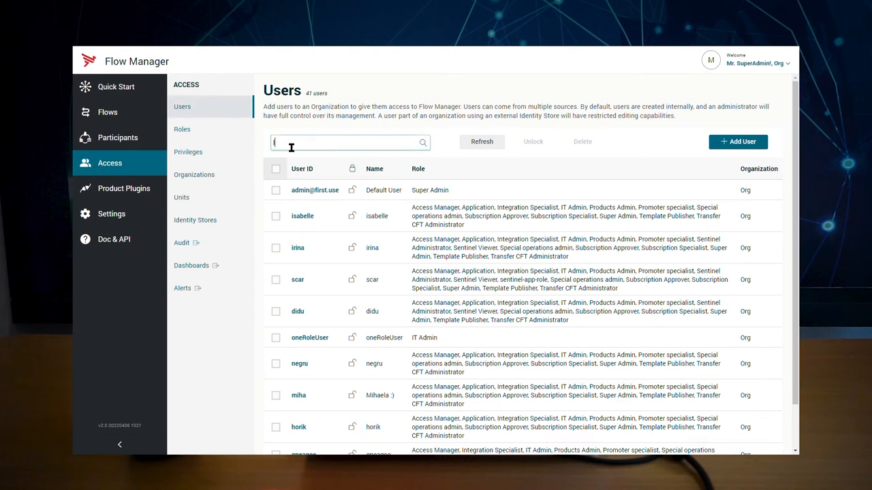
type("I am")
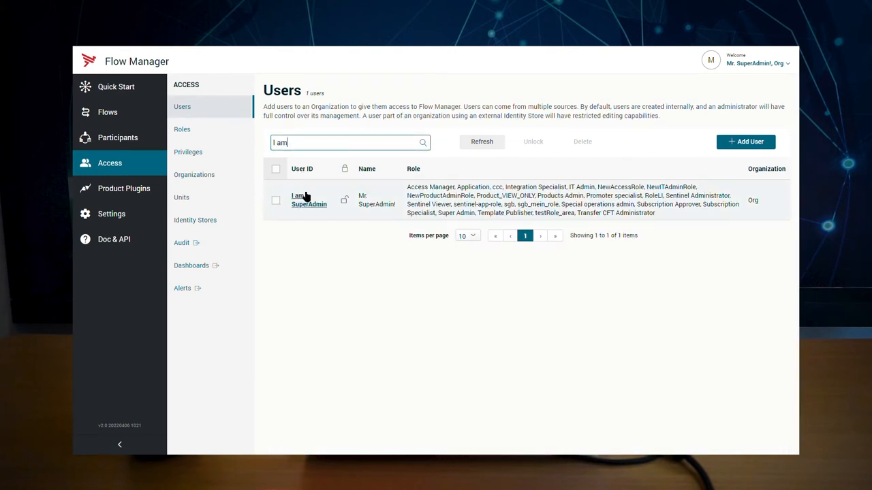
left_click(308, 199)
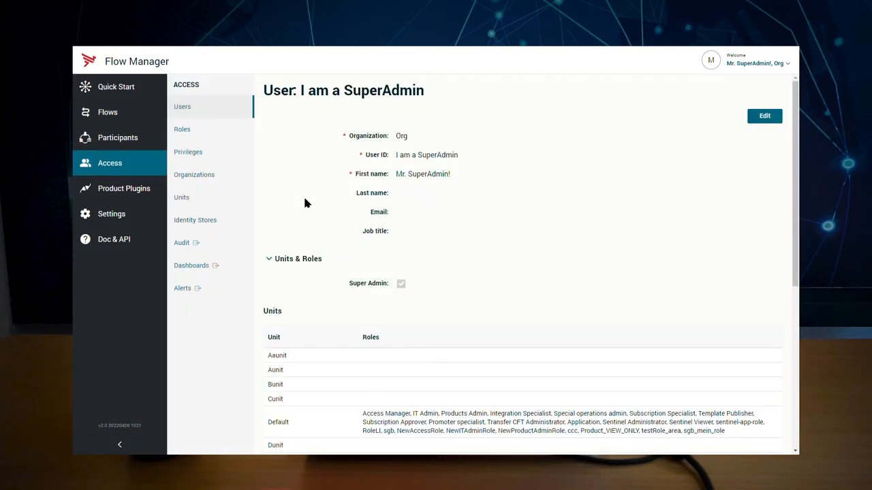
Step: Edit the SuperAdmin user's details and save them unchanged, keeping Super Admin enabled
left_click(765, 114)
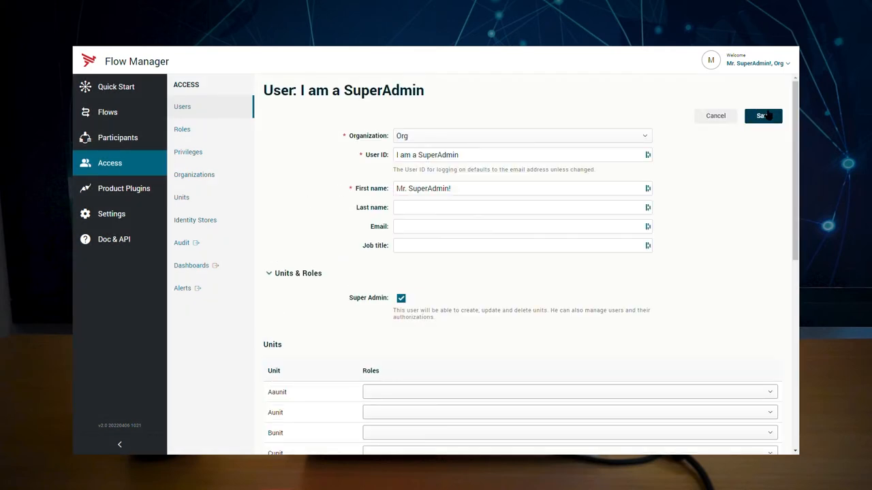
scroll("down", 3)
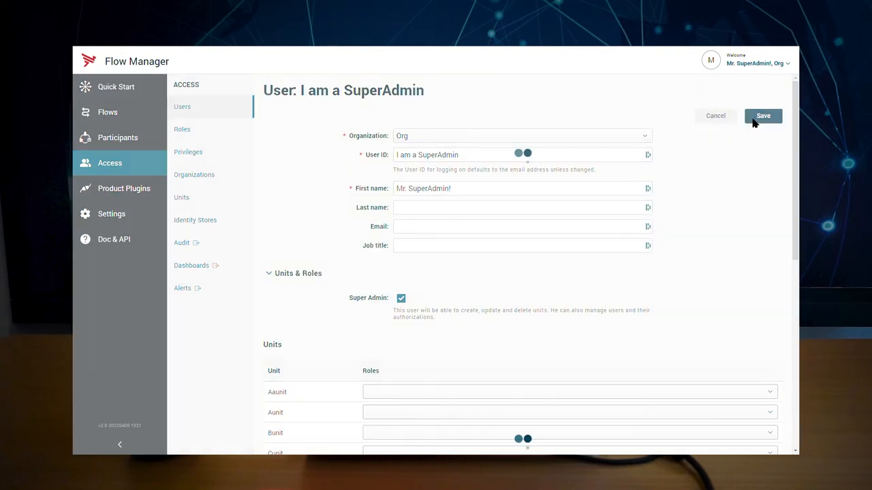
left_click(763, 114)
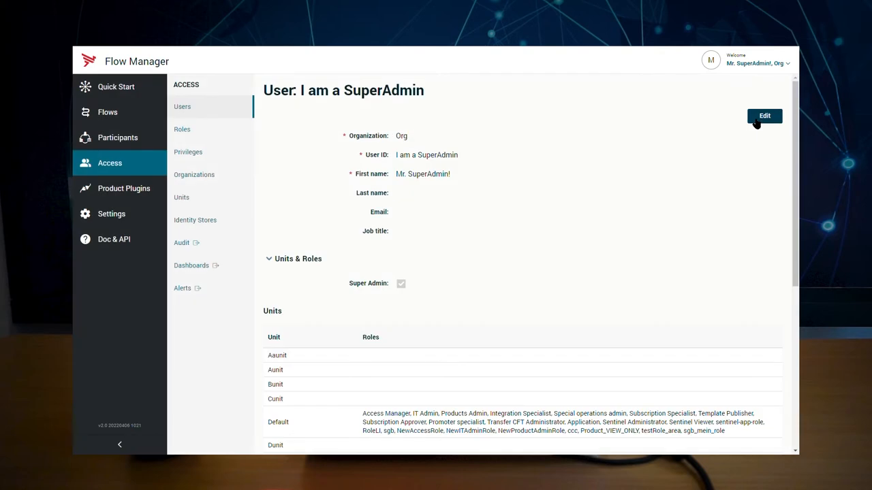
Step: Move product ST55-vm2 from the Default unit to ST_Management_unit and save, returning to Users
left_click(117, 137)
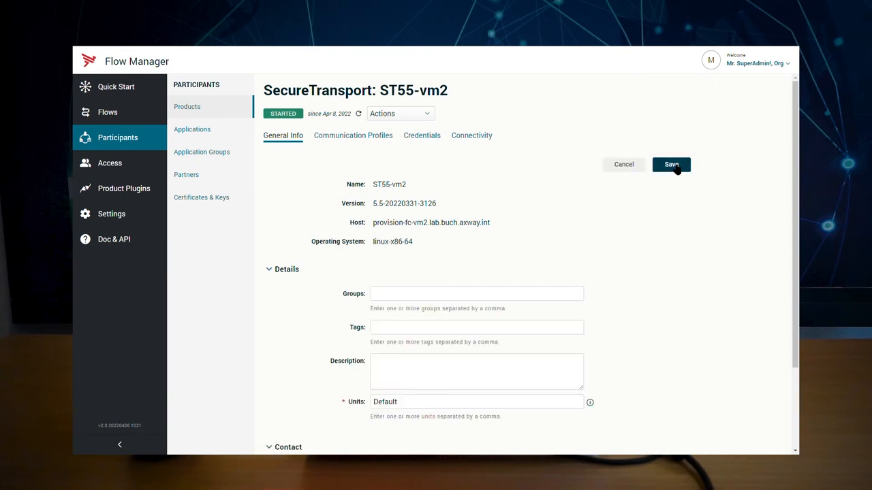
type("ST_Management_unit")
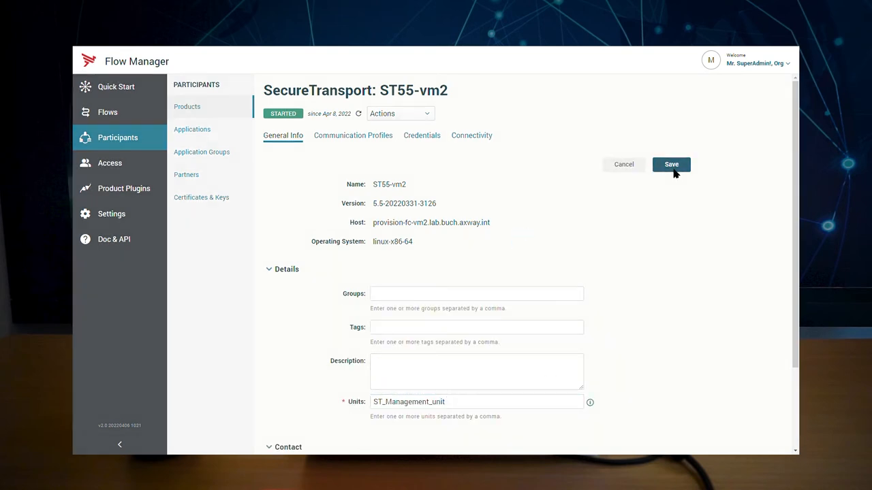
left_click(670, 164)
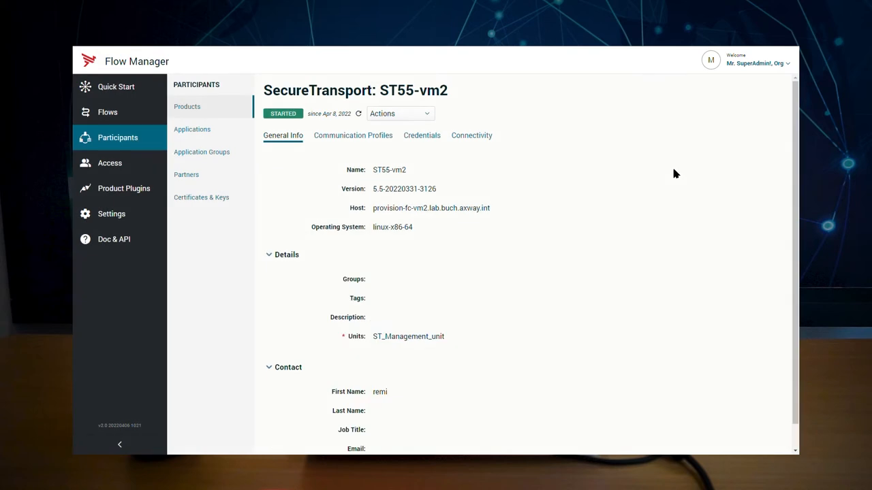
left_click(109, 163)
type("ST")
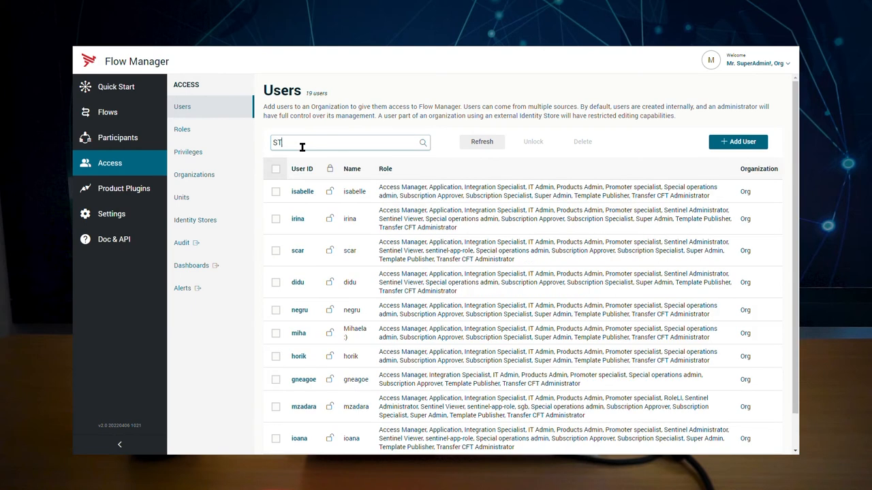
Step: Give the ST Operator user a role in ST_Management_unit and save the change
type("op")
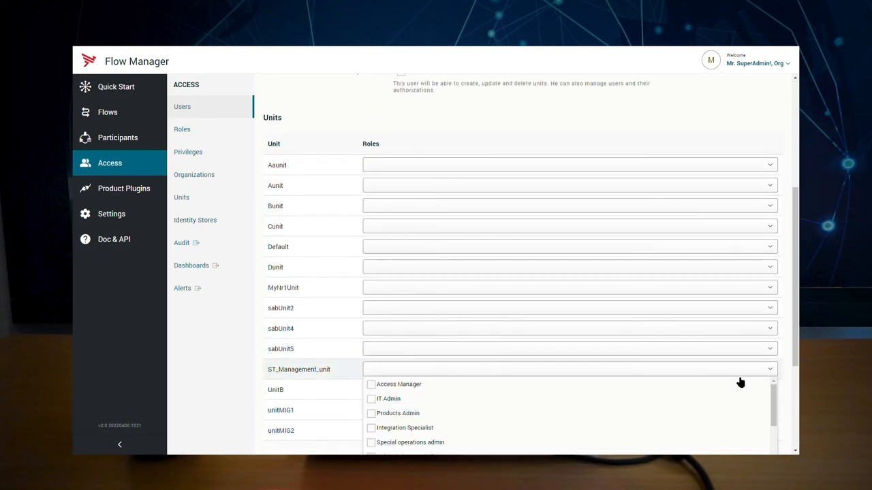
left_click(371, 414)
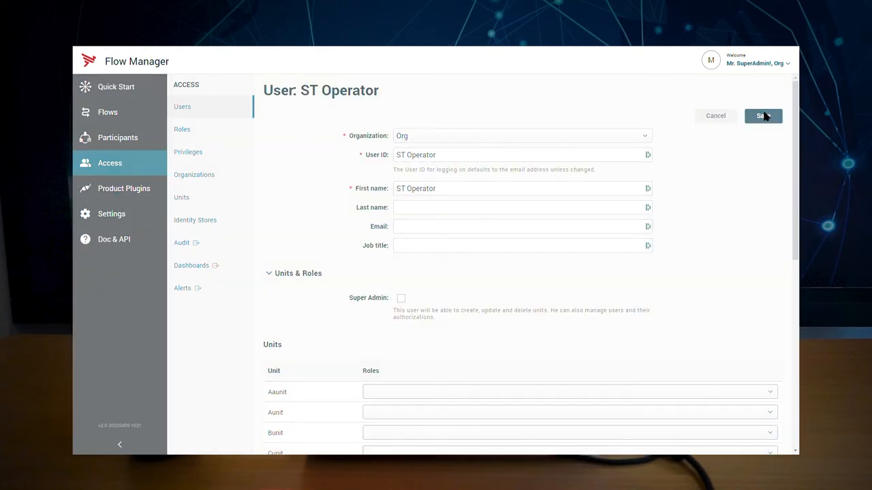
left_click(762, 114)
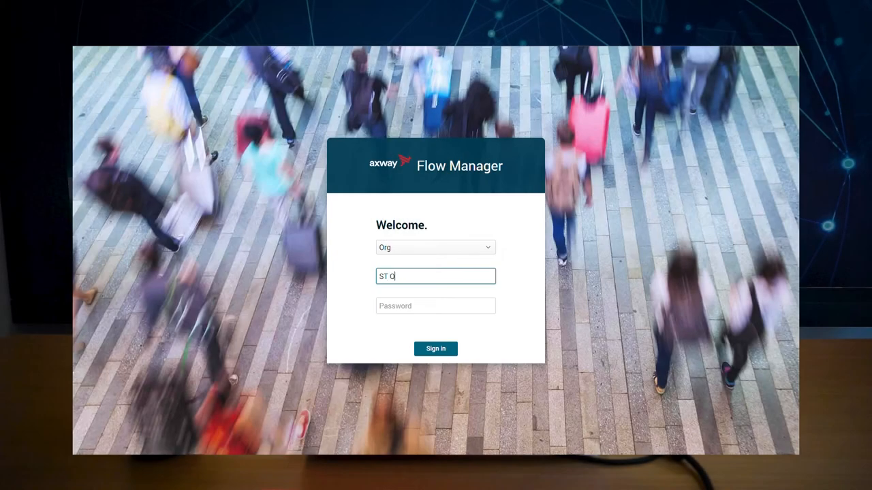
Step: Sign in as ST Operator and confirm the Products list shows only ST55-vm2
type("perator")
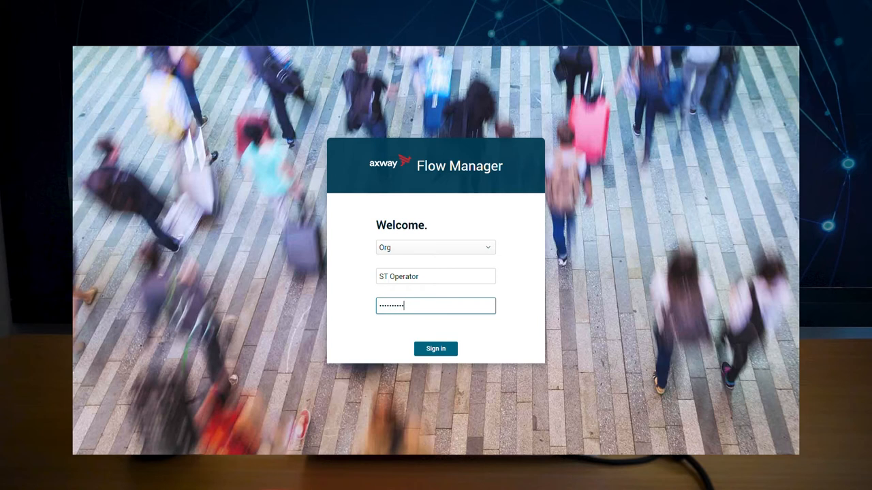
left_click(435, 348)
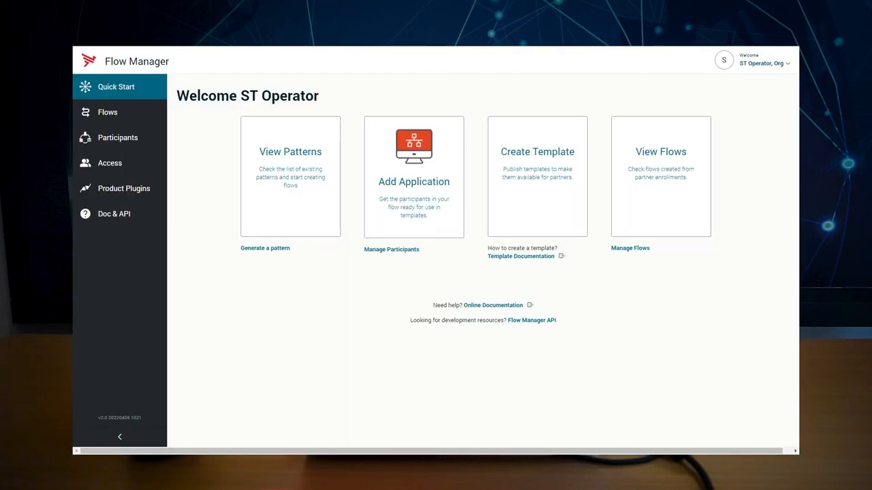
left_click(117, 138)
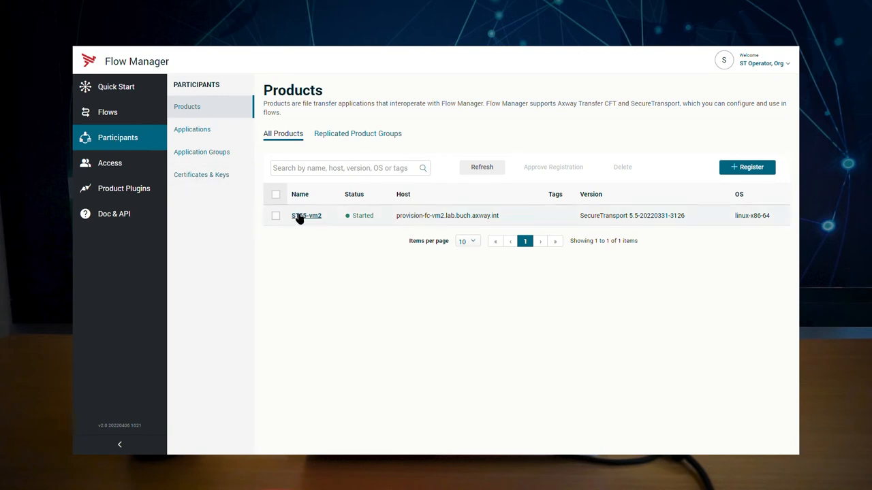
mouse_move(393, 228)
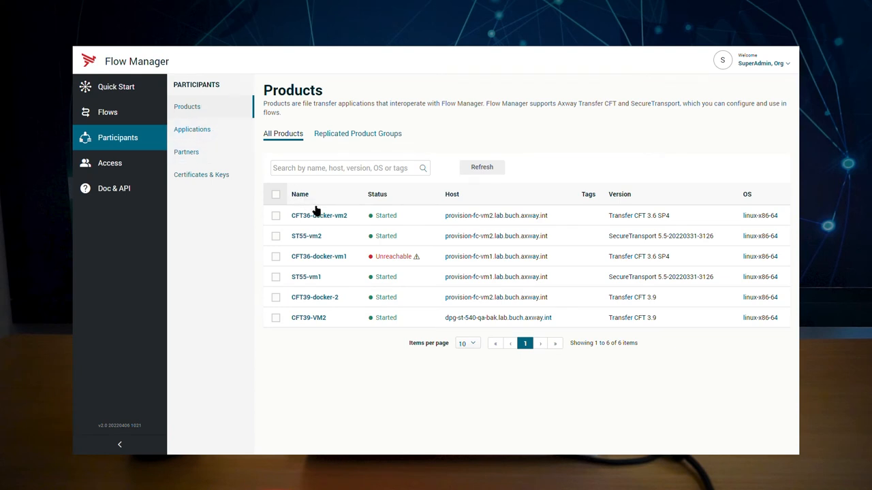
Step: Add a Login/password credential CFTVM login with login cftvm to CFT36-docker-vm2 and save
left_click(319, 215)
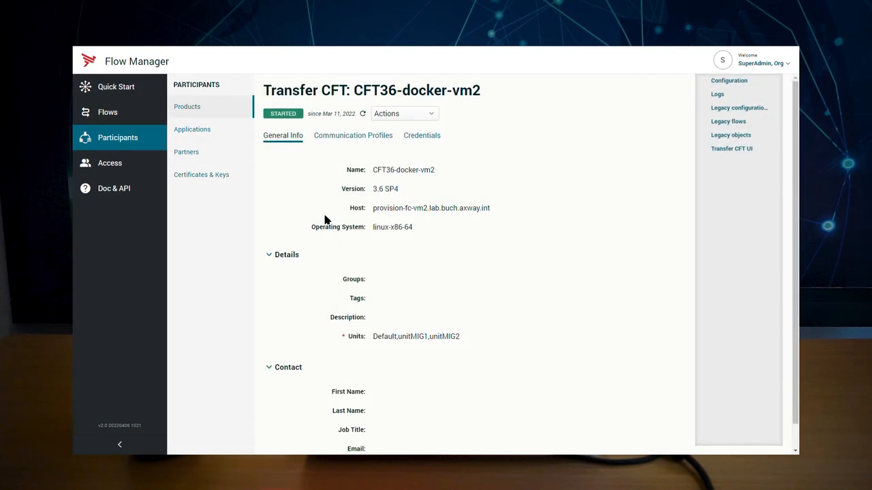
left_click(422, 135)
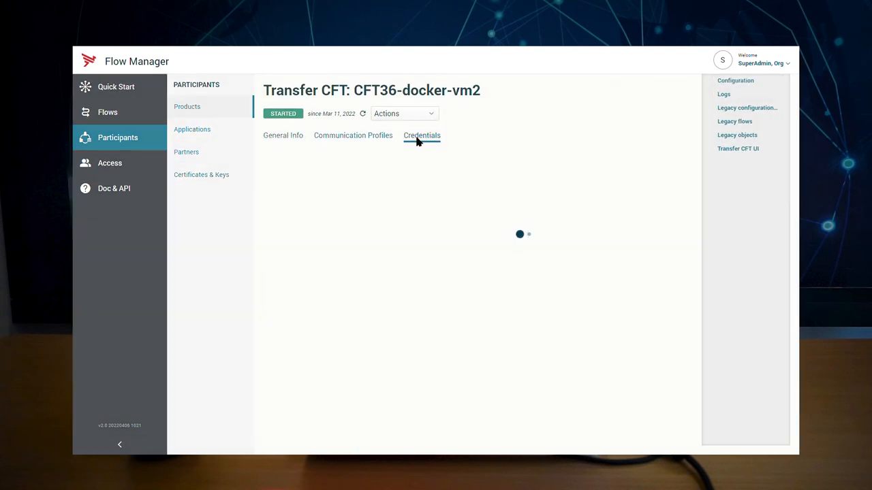
left_click(422, 134)
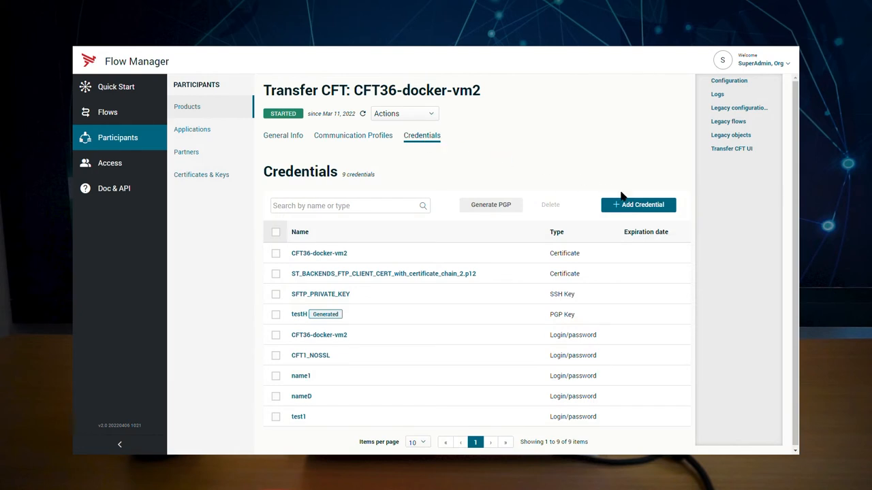
left_click(637, 204)
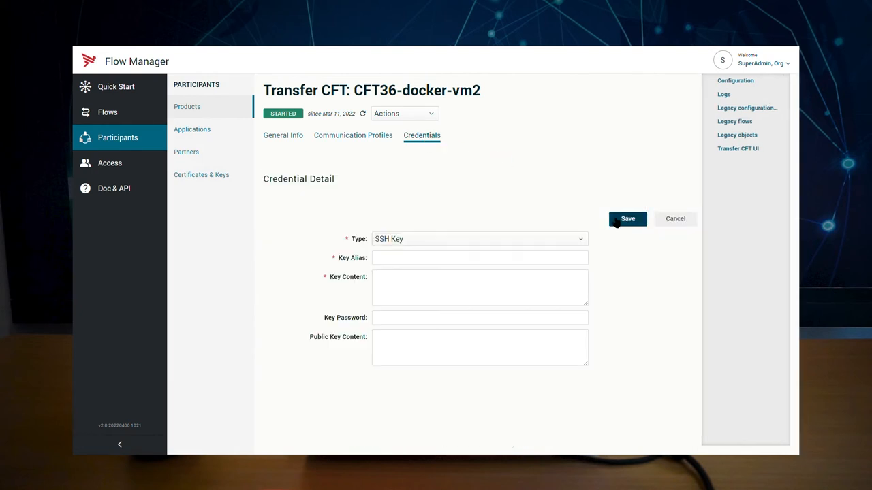
left_click(480, 239)
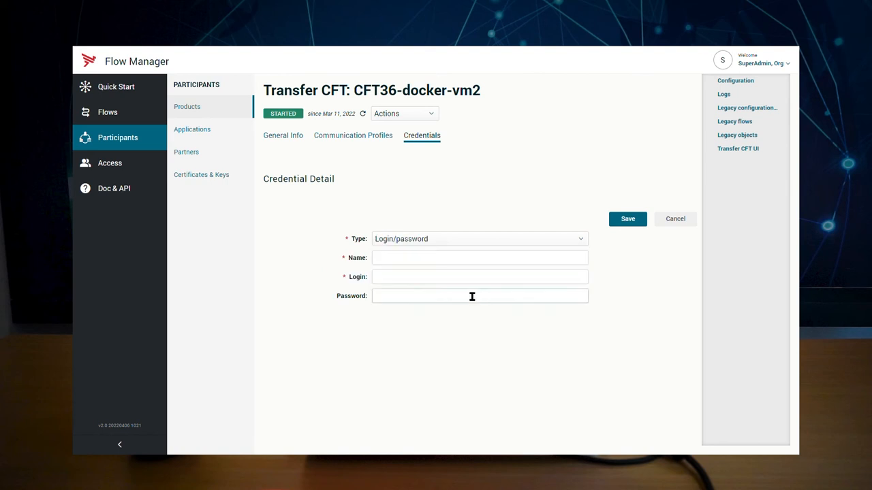
type("CFTVM login")
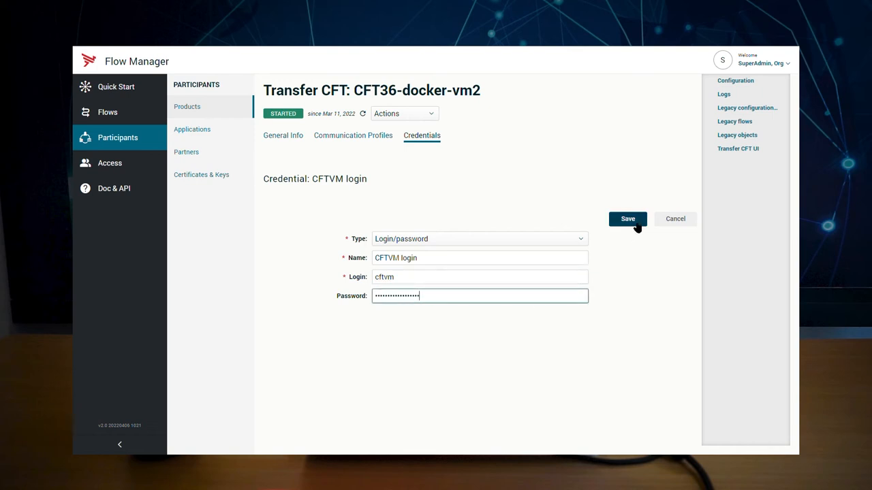
left_click(626, 218)
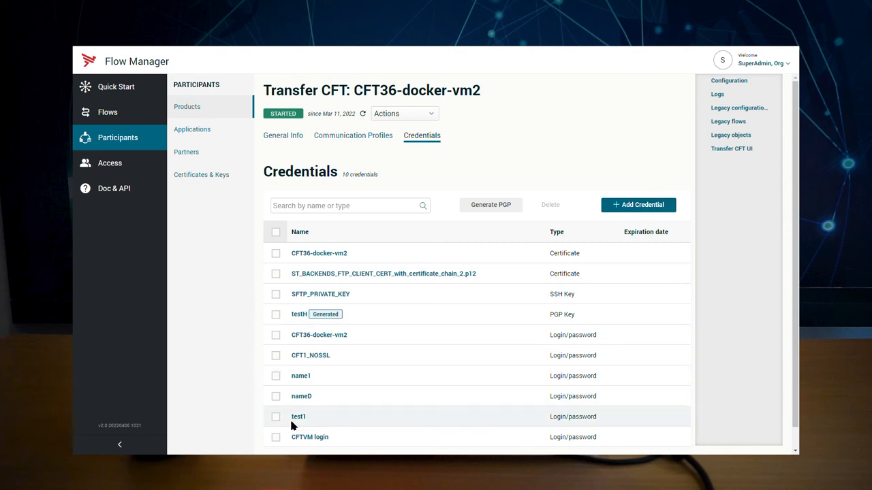
Step: Read the Participant credentials documentation down to the Login/password section, then return to Flows
left_click(276, 436)
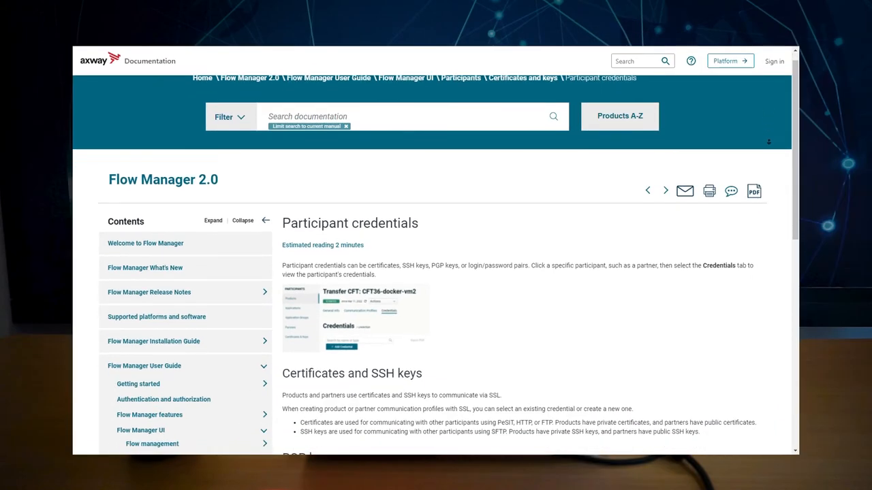
scroll("down", 3)
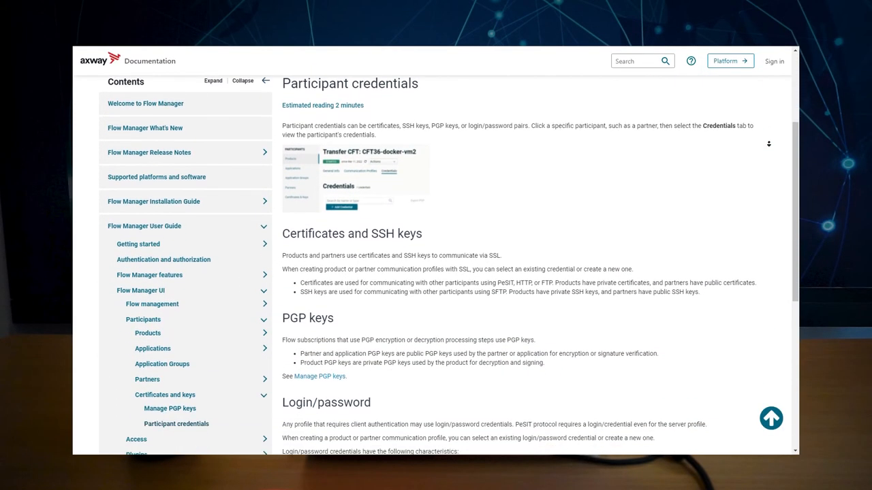
left_click(188, 128)
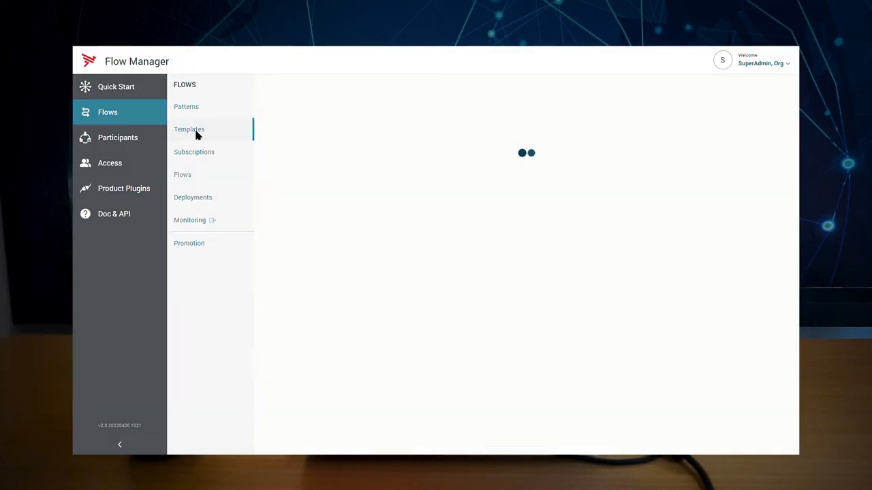
Step: Export the CFT to CFT template from Templates with an encryption password
left_click(188, 128)
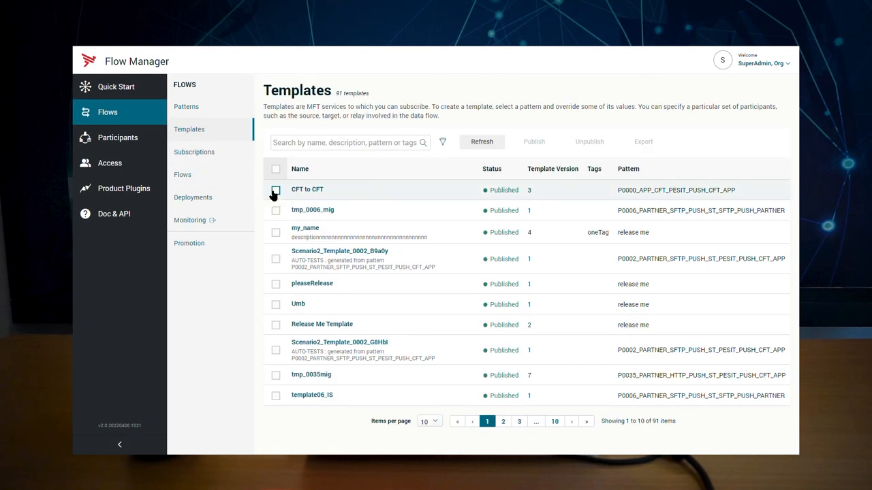
left_click(275, 191)
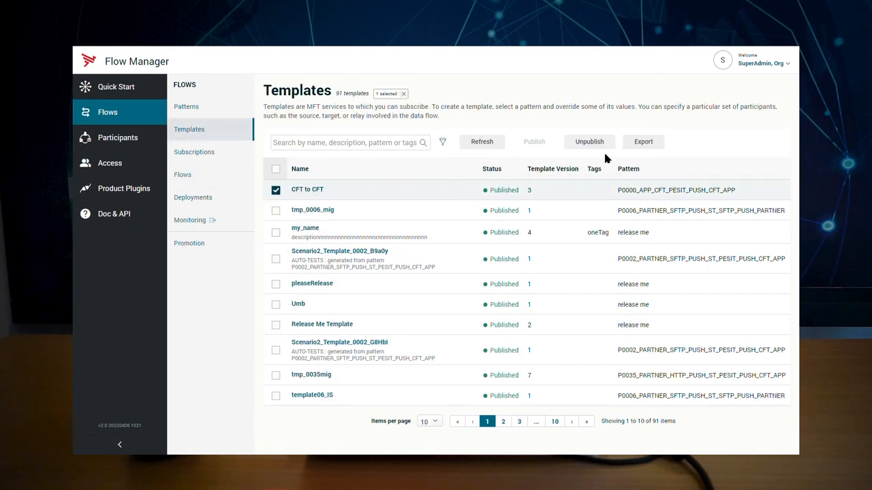
left_click(643, 141)
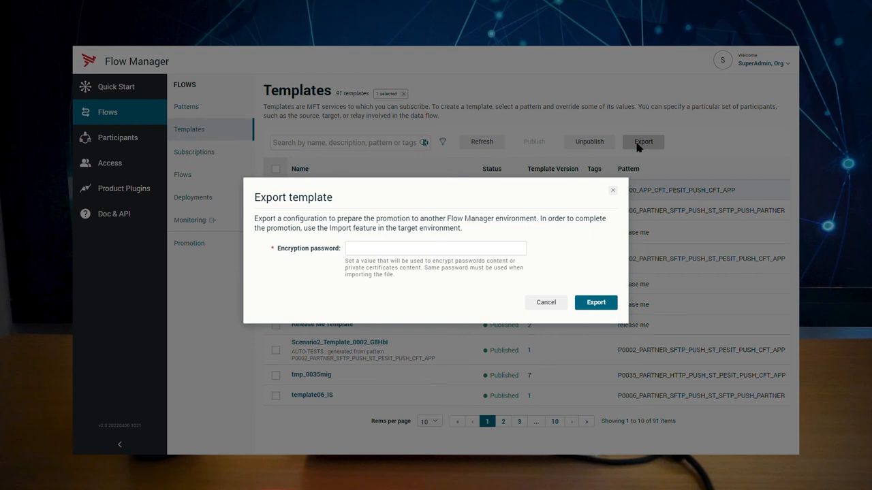
type("••••")
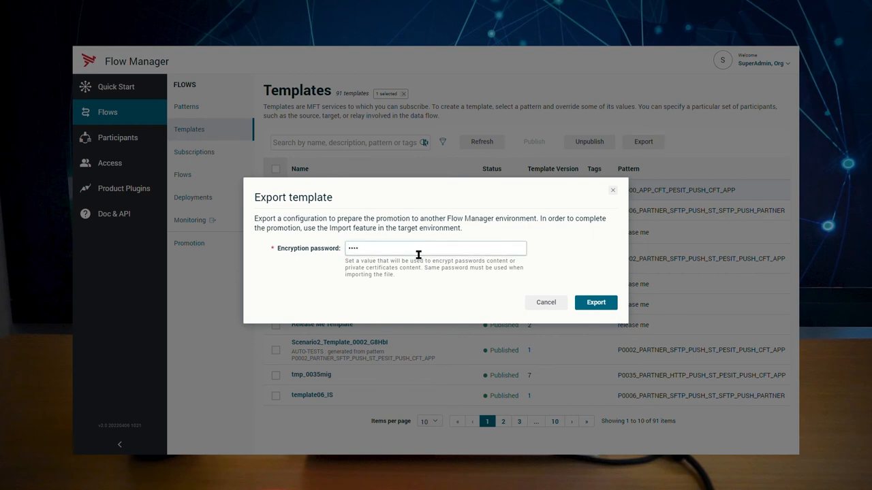
left_click(596, 302)
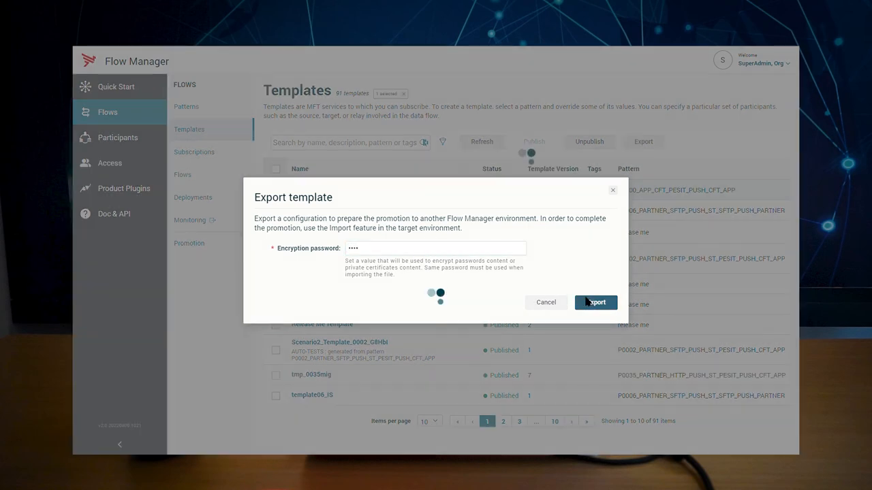
left_click(595, 303)
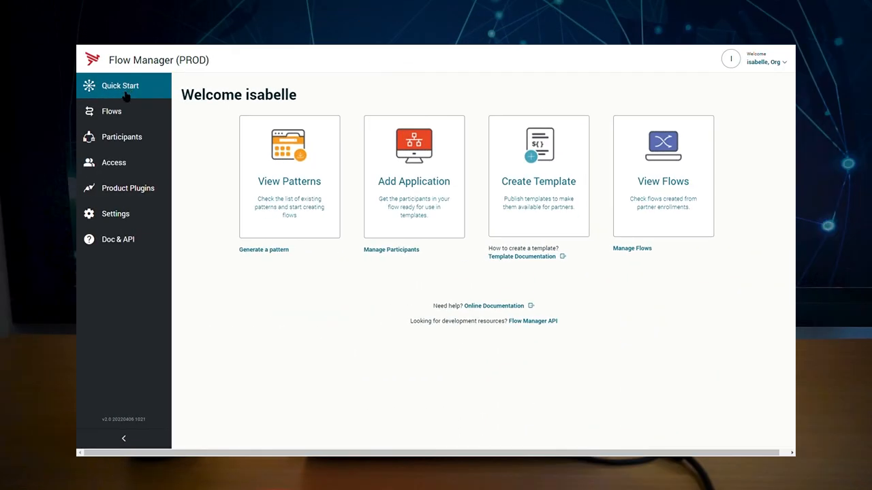
mouse_move(112, 112)
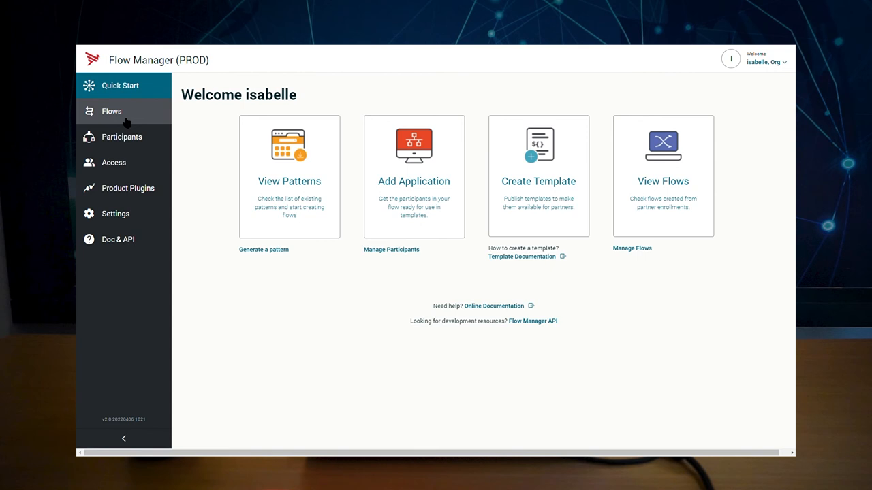
Step: In PROD Promotion, load export_20220409_1517.json with its decryption password and proceed to the import assets
left_click(112, 111)
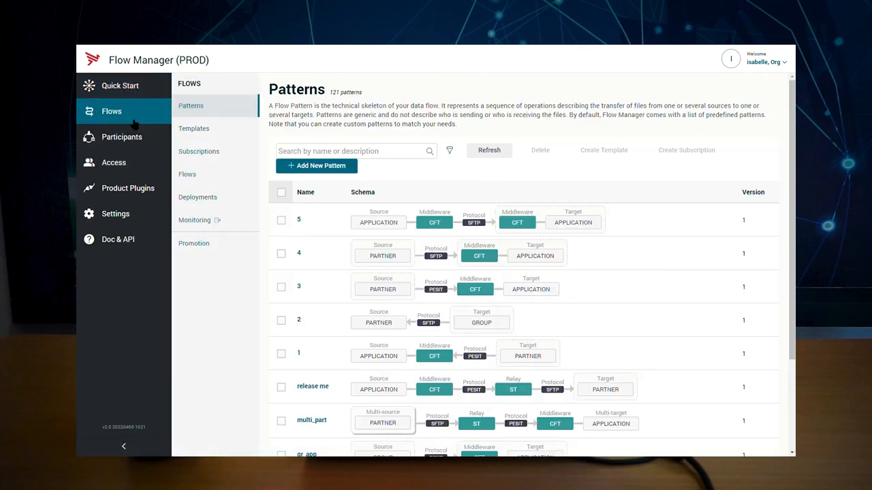
left_click(193, 243)
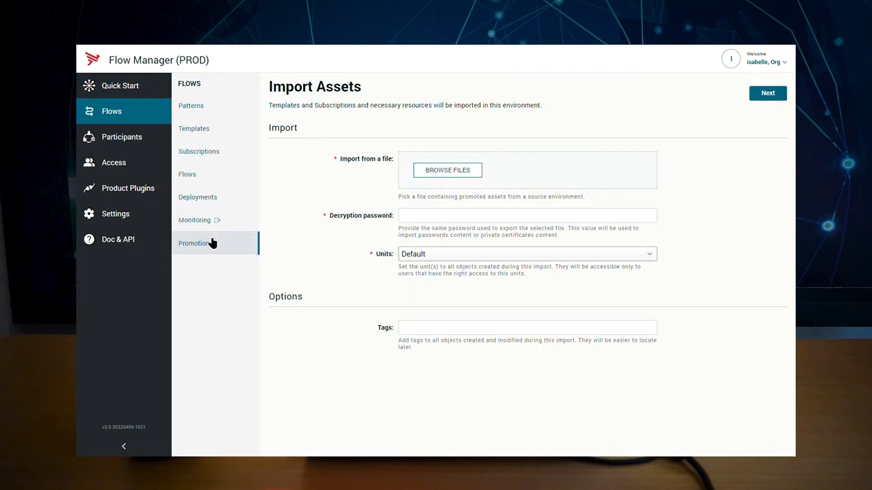
mouse_move(446, 169)
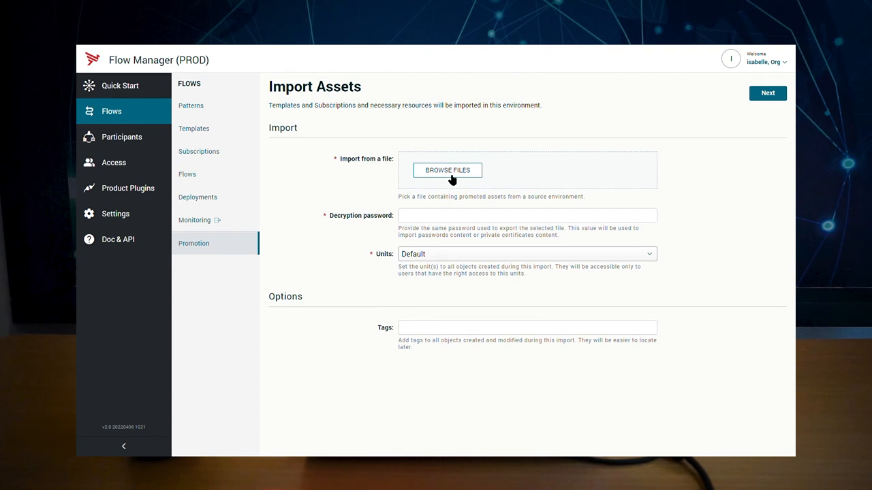
left_click(447, 169)
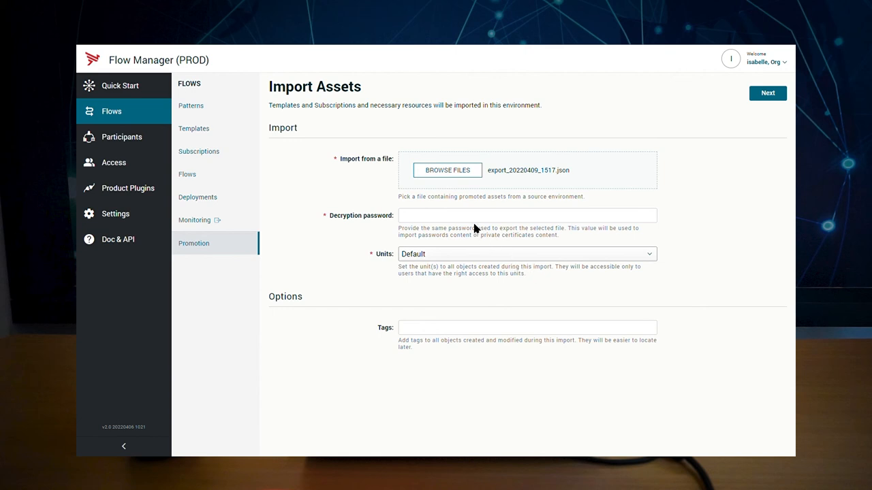
type("••••")
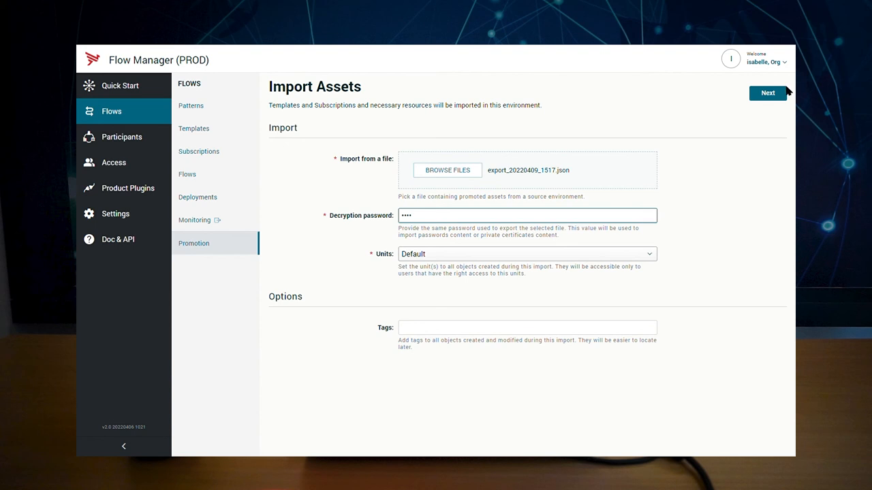
left_click(767, 93)
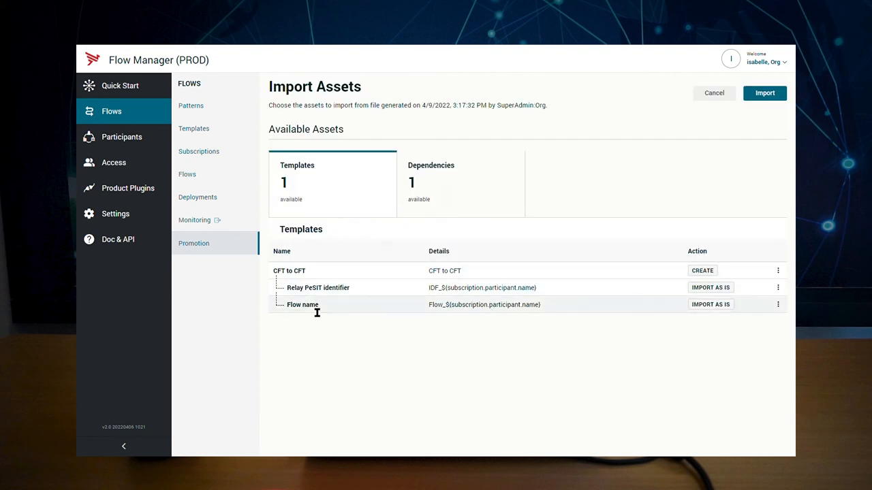
Step: Review the CFT to CFT template's dependencies, import it into PROD, and go to the imported templates list
left_click(778, 269)
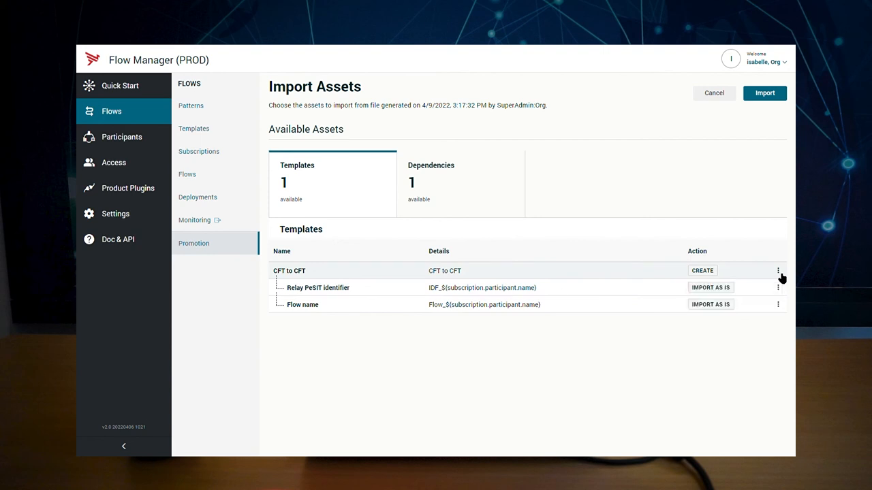
left_click(460, 182)
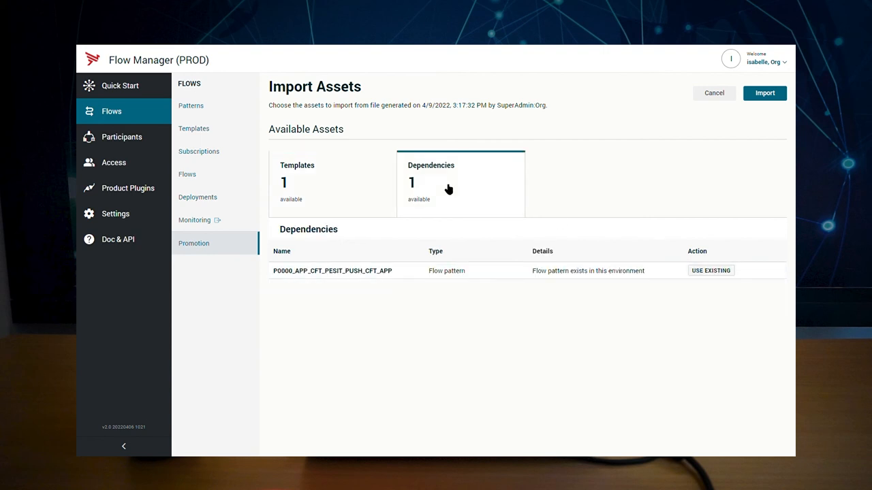
mouse_move(444, 282)
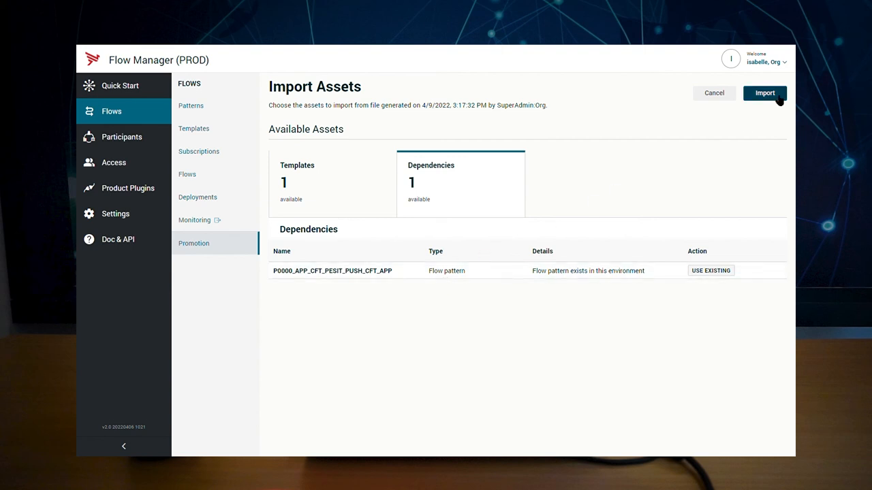
left_click(764, 92)
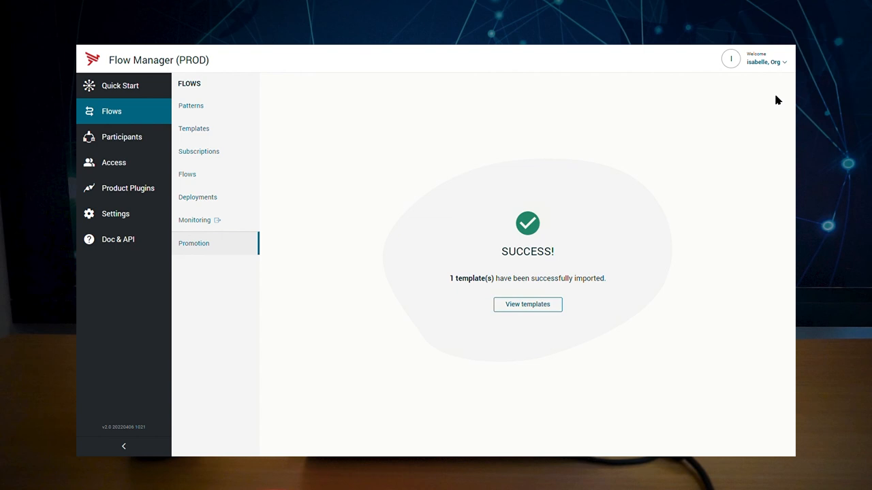
left_click(528, 305)
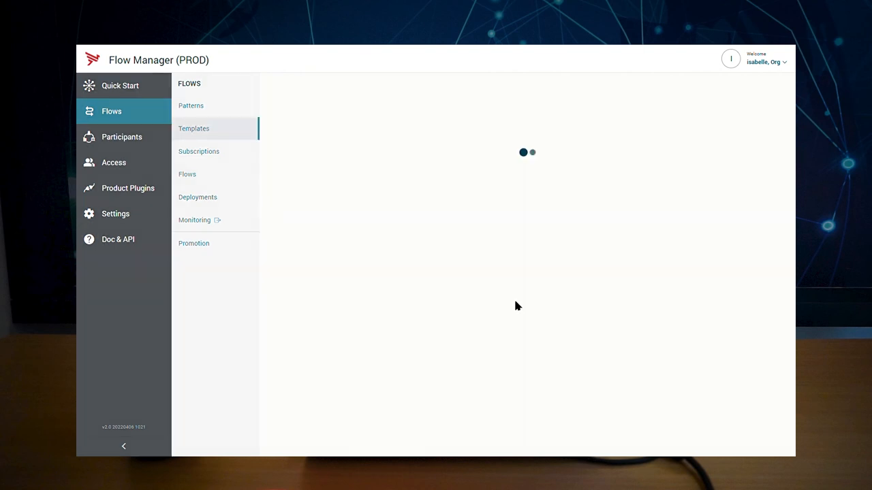